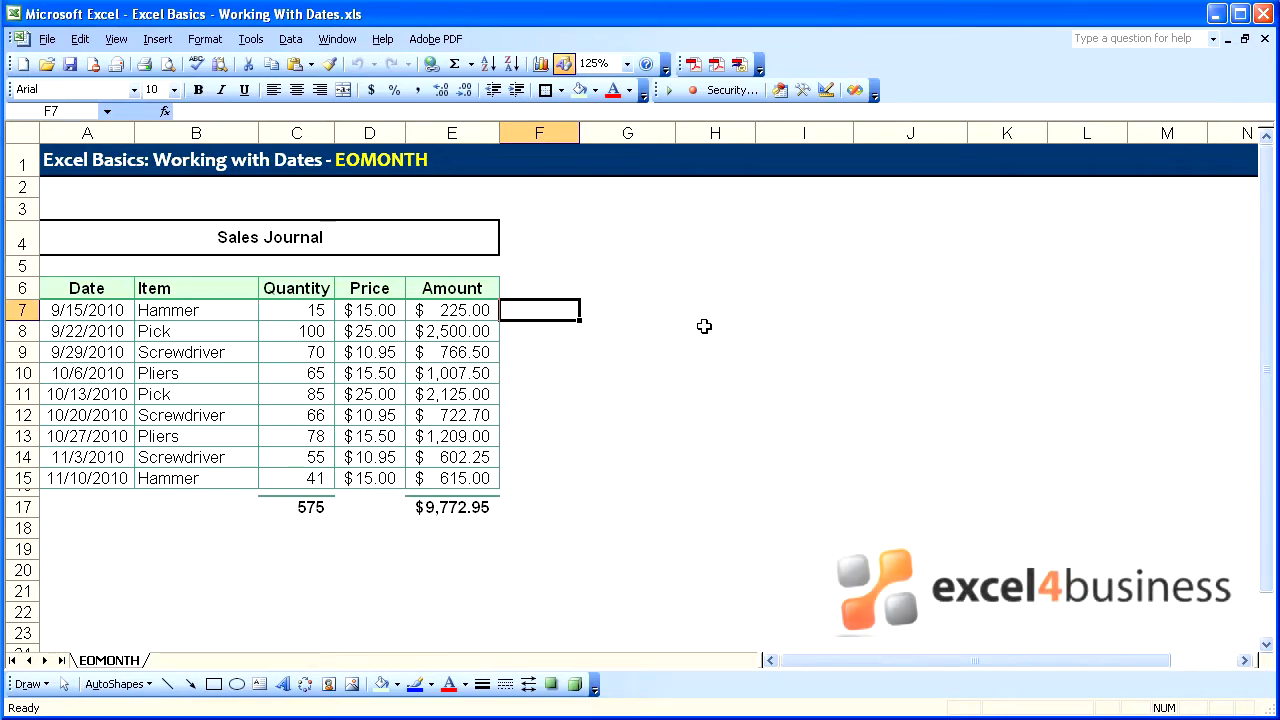
# Enter =EOMONTH(A7,0) in F7, referencing the first sale's date, giving serial 40451.
pyautogui.write('=')
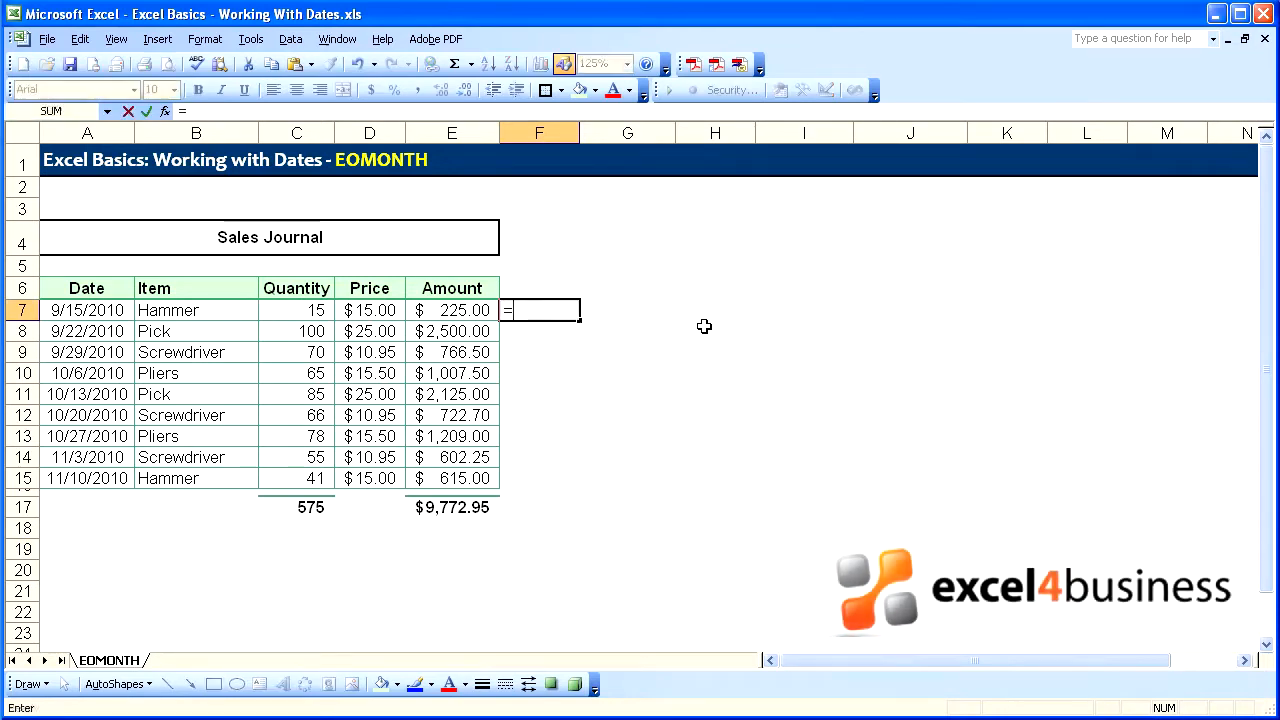
pyautogui.write('eomonth(')
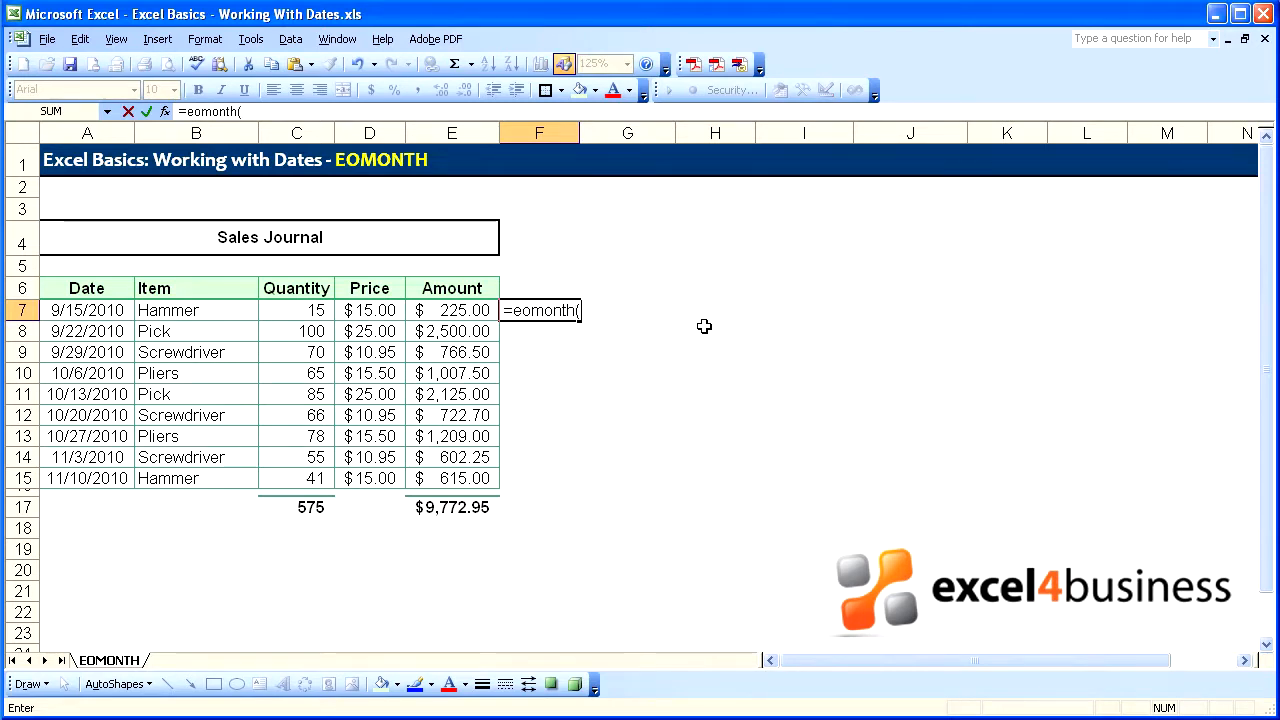
pyautogui.click(87, 310)
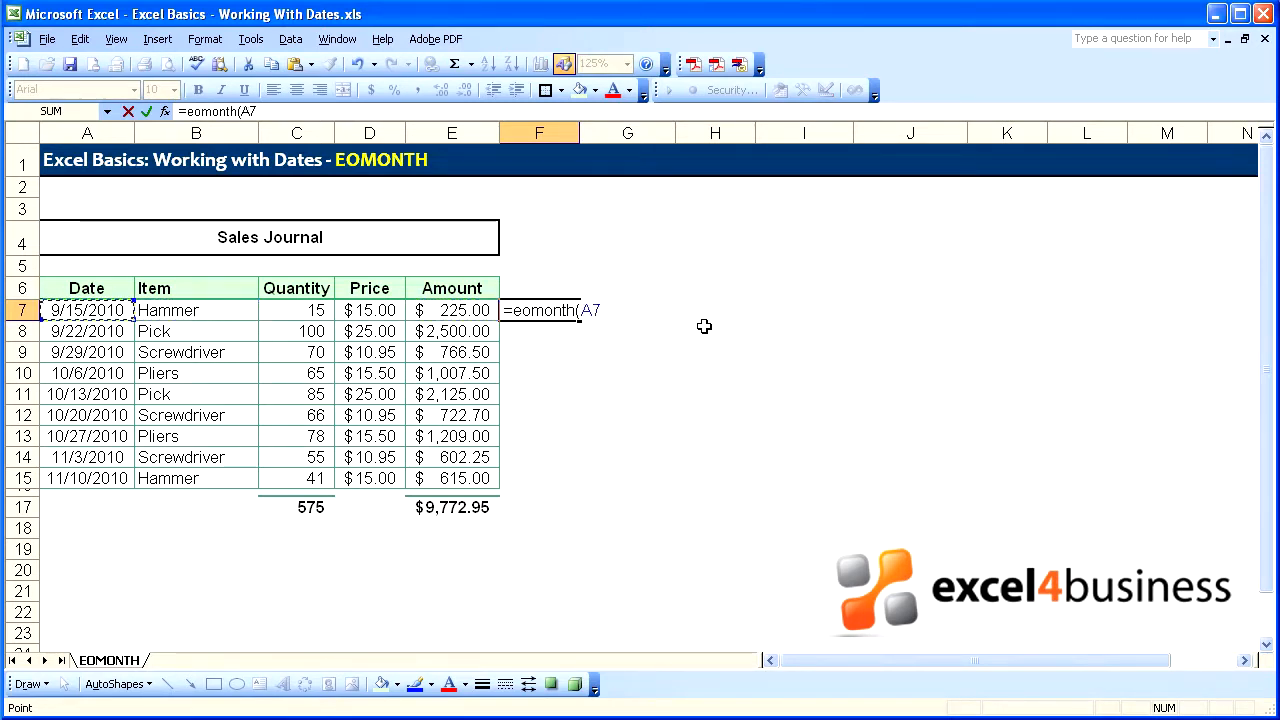
pyautogui.press('Return')
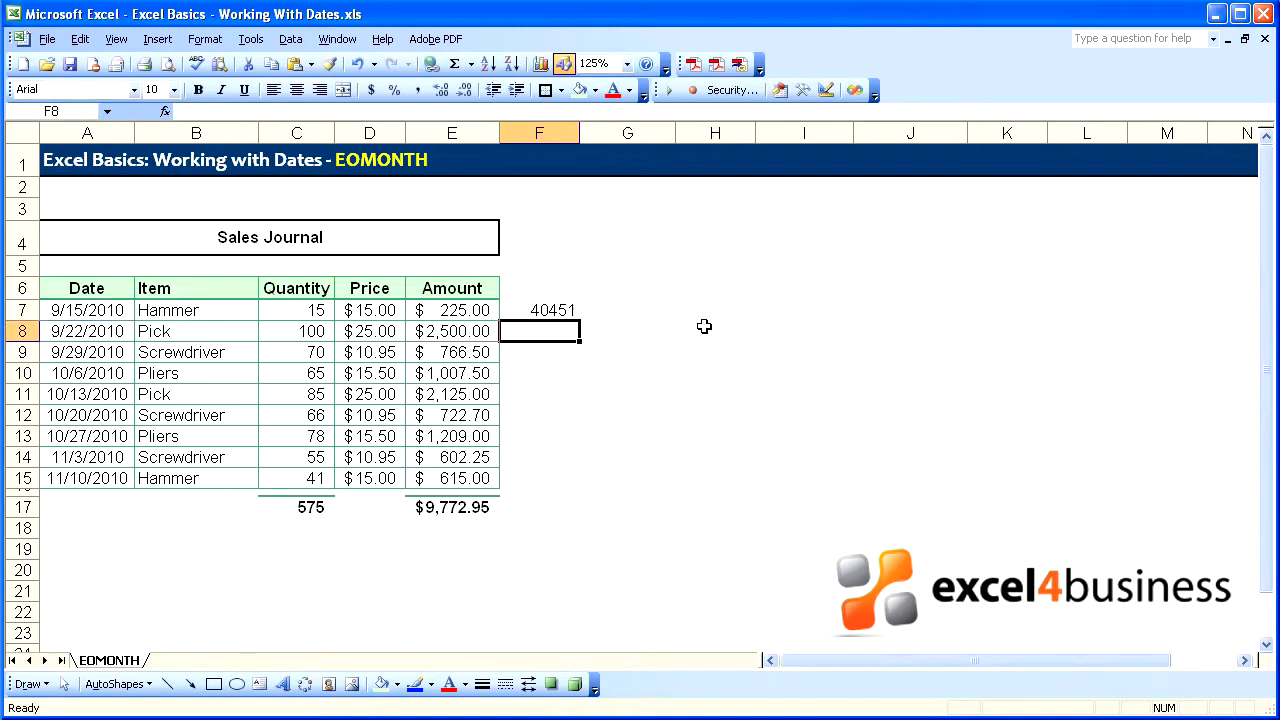
pyautogui.click(539, 310)
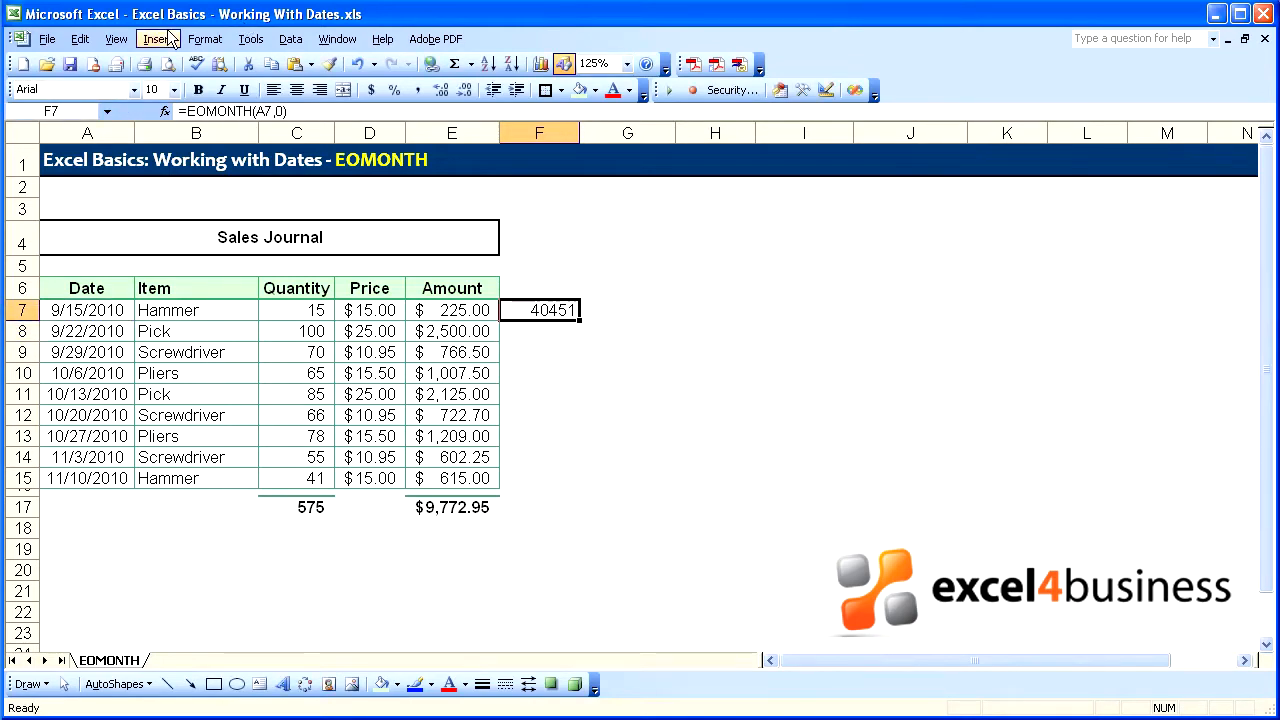
# Format F7 as a Date with the Mar-01 month-year style so it shows Sep-10.
pyautogui.click(205, 38)
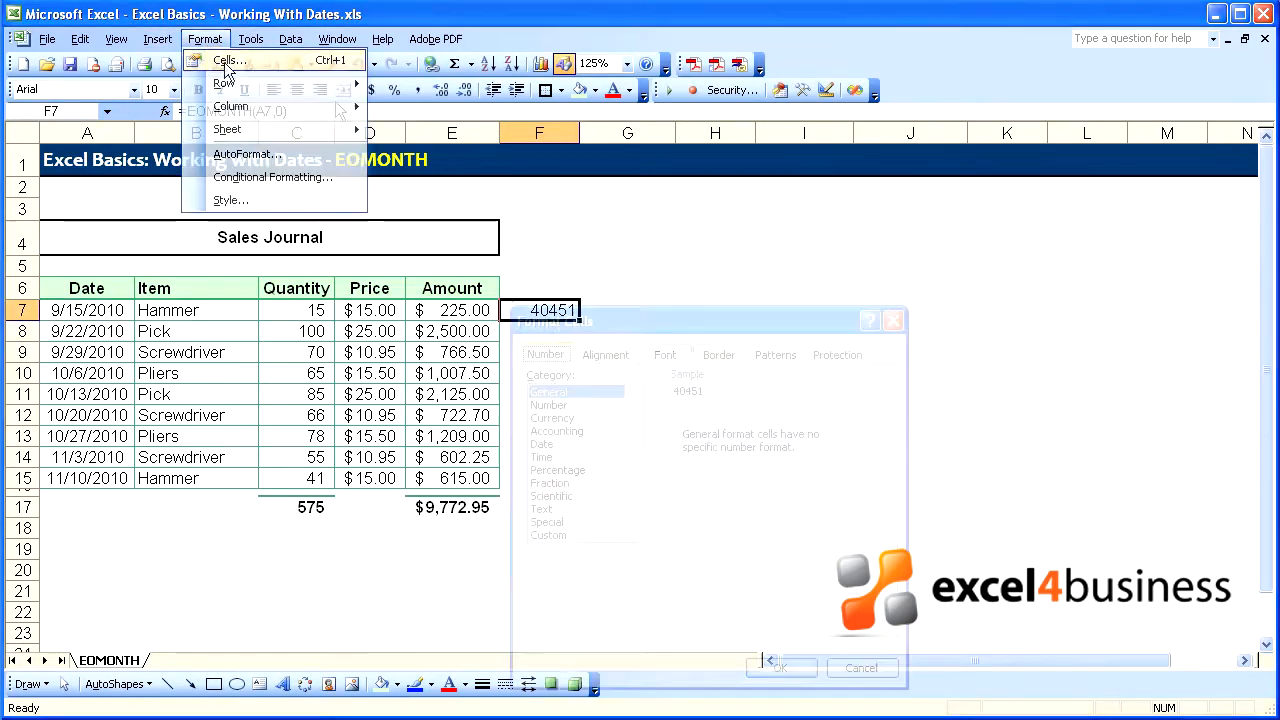
pyautogui.click(227, 60)
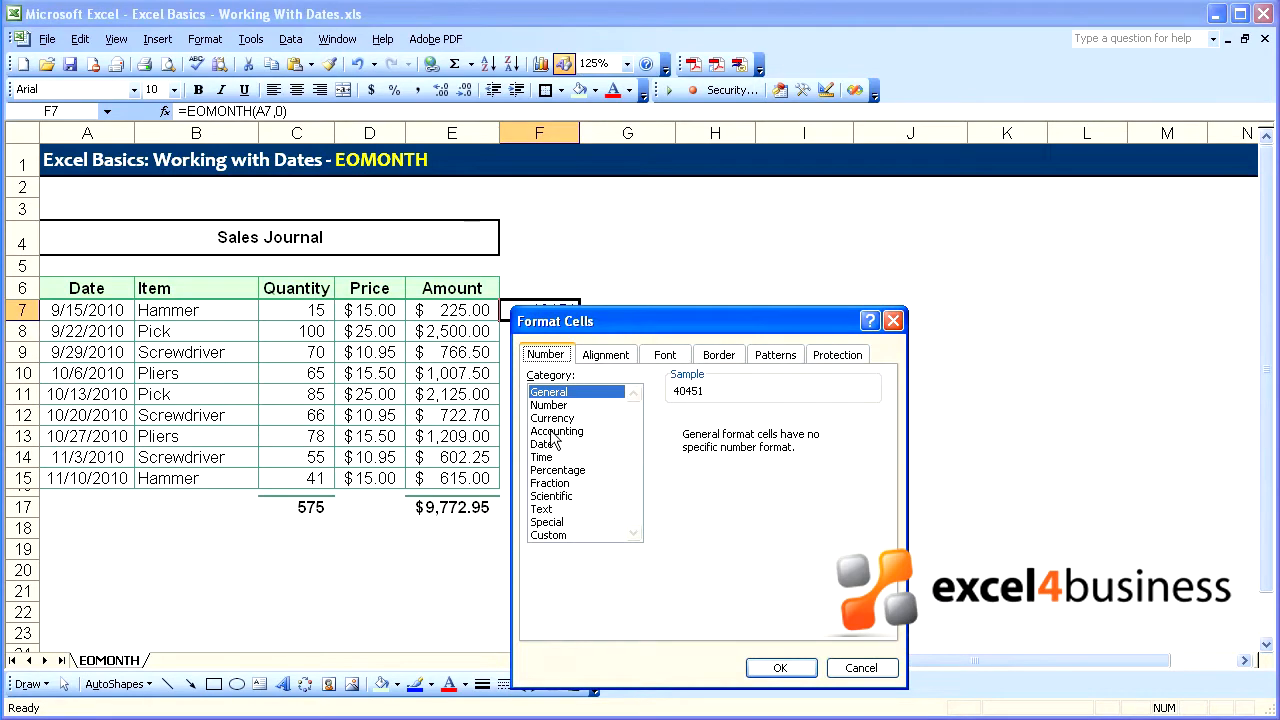
pyautogui.click(543, 444)
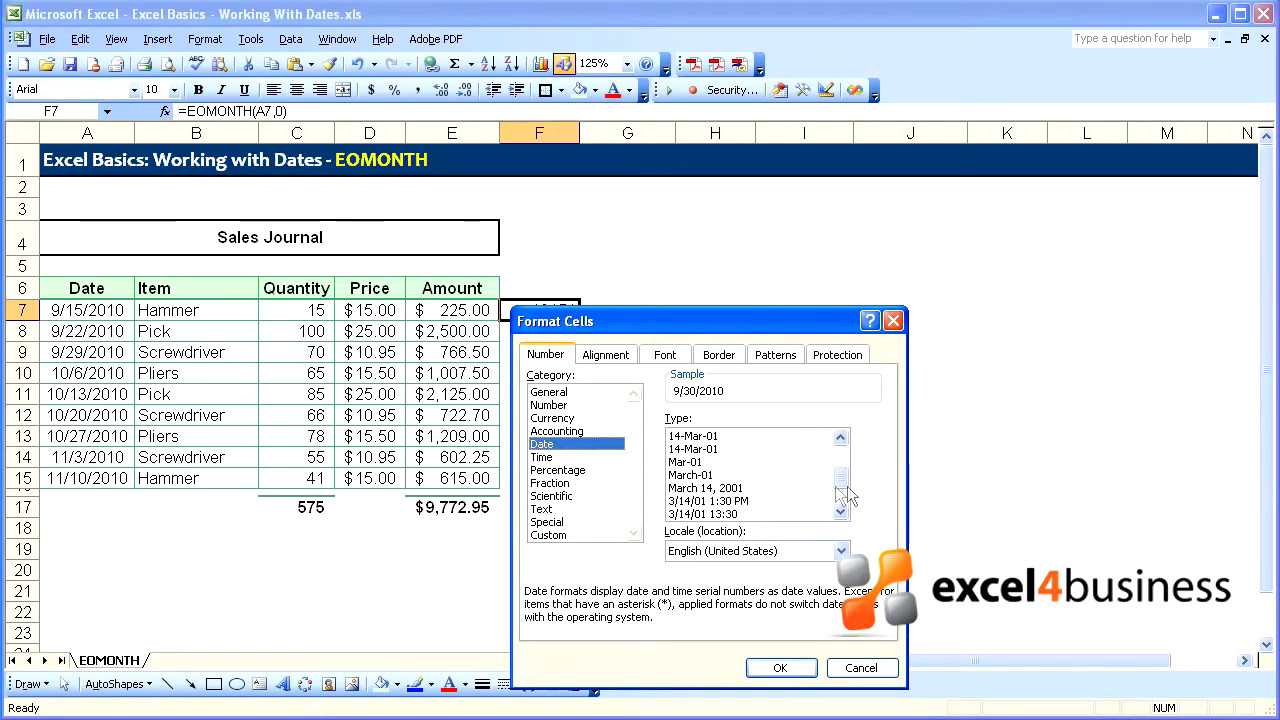
pyautogui.click(692, 461)
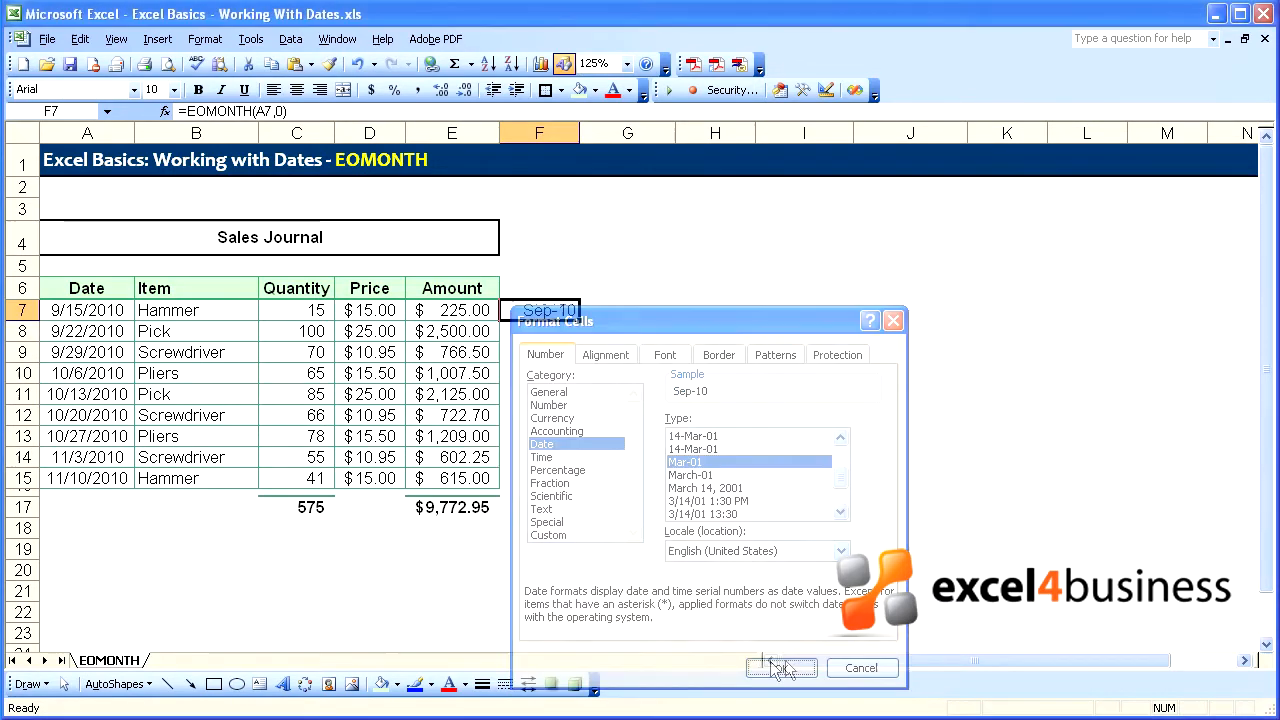
pyautogui.click(781, 667)
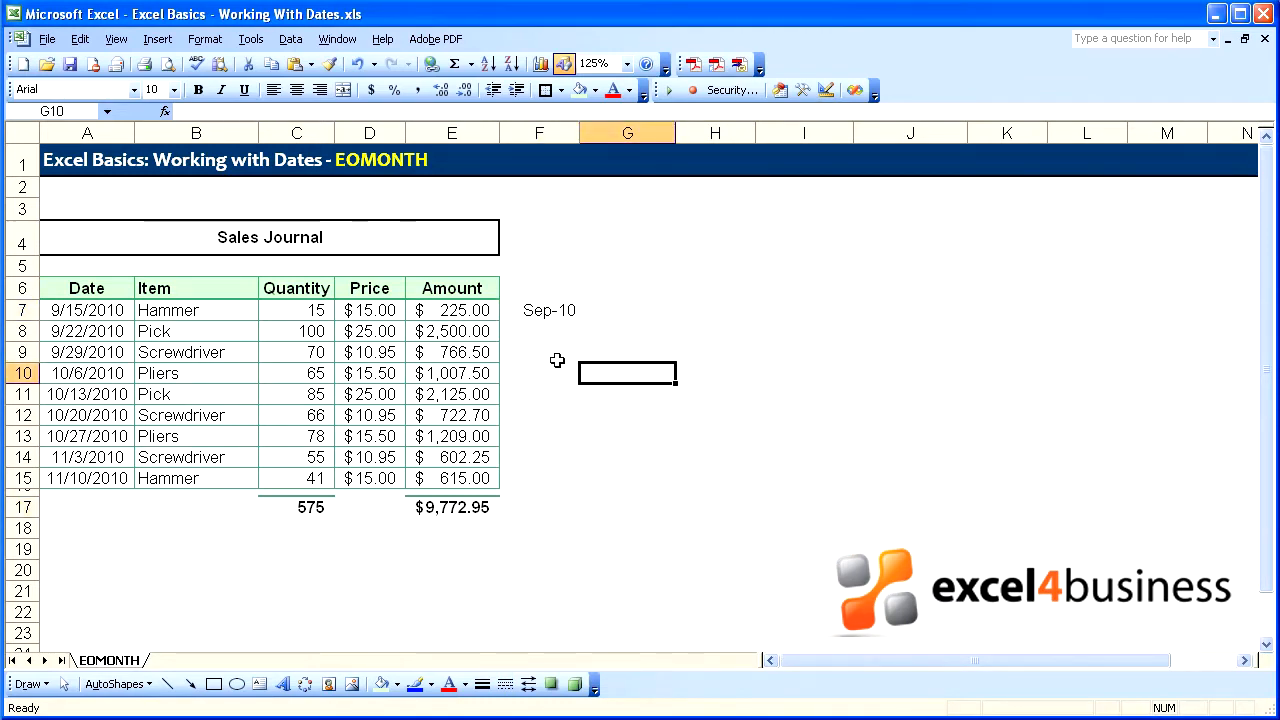
pyautogui.moveTo(551, 332)
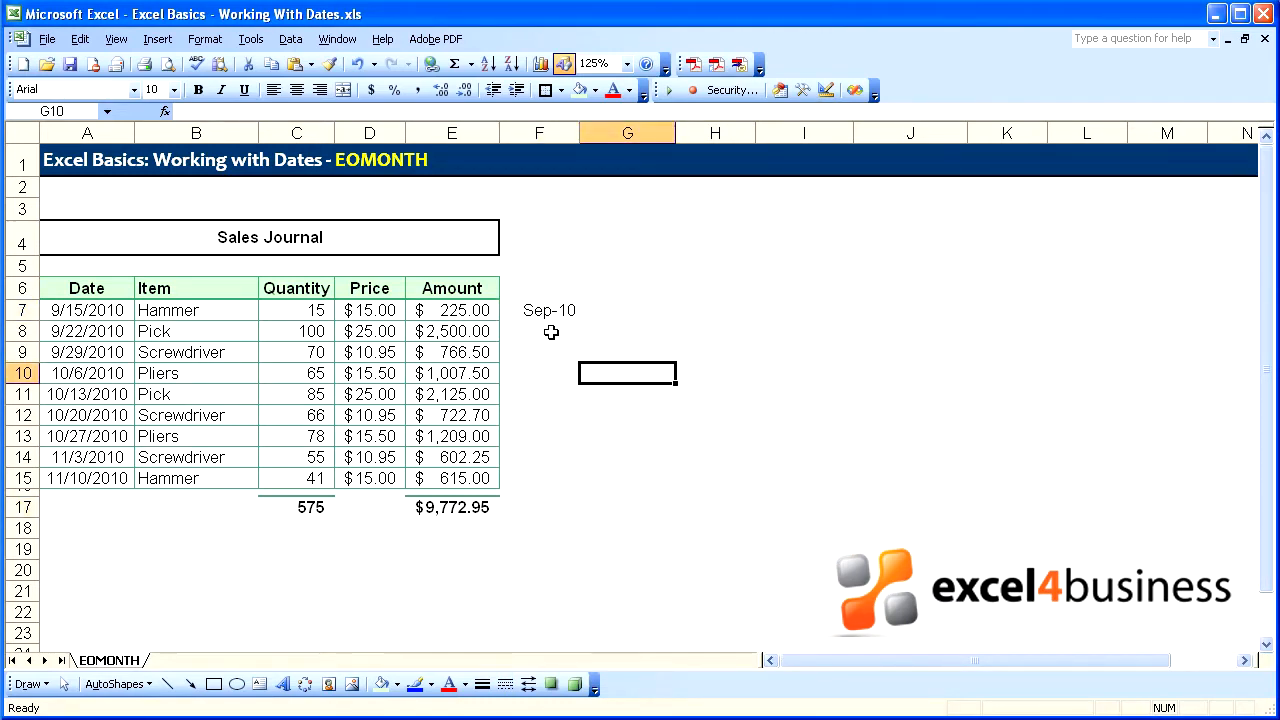
# Start the PivotTable wizard from a journal cell with Item, Price, Quantity and Amount fields.
pyautogui.click(296, 352)
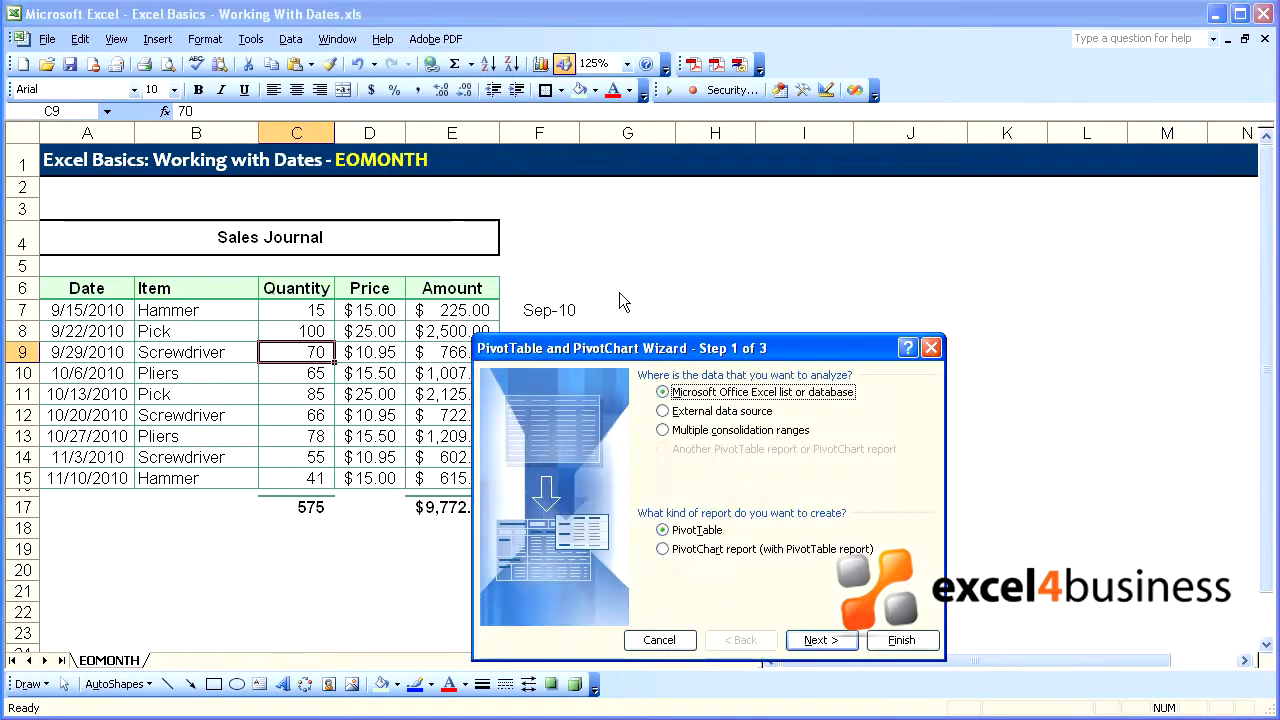
pyautogui.click(901, 640)
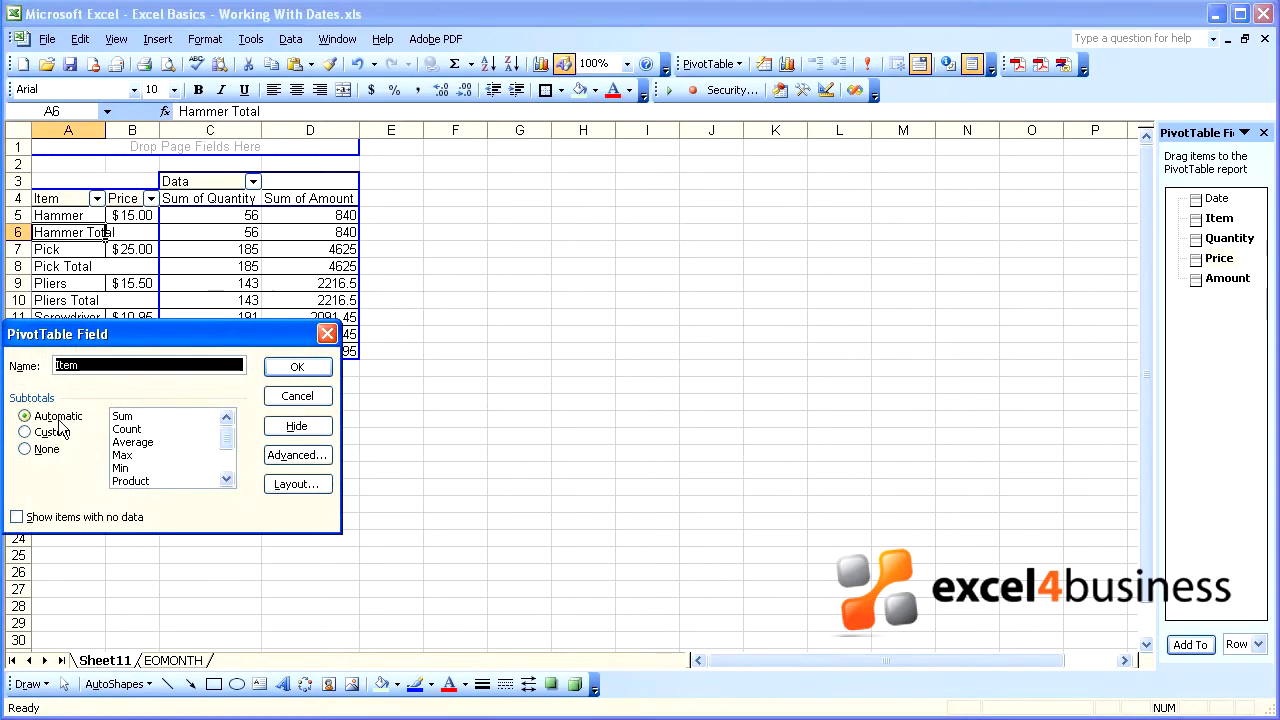
# Remove per-item subtotals and give the Sum of Amount field accounting currency format.
pyautogui.click(24, 449)
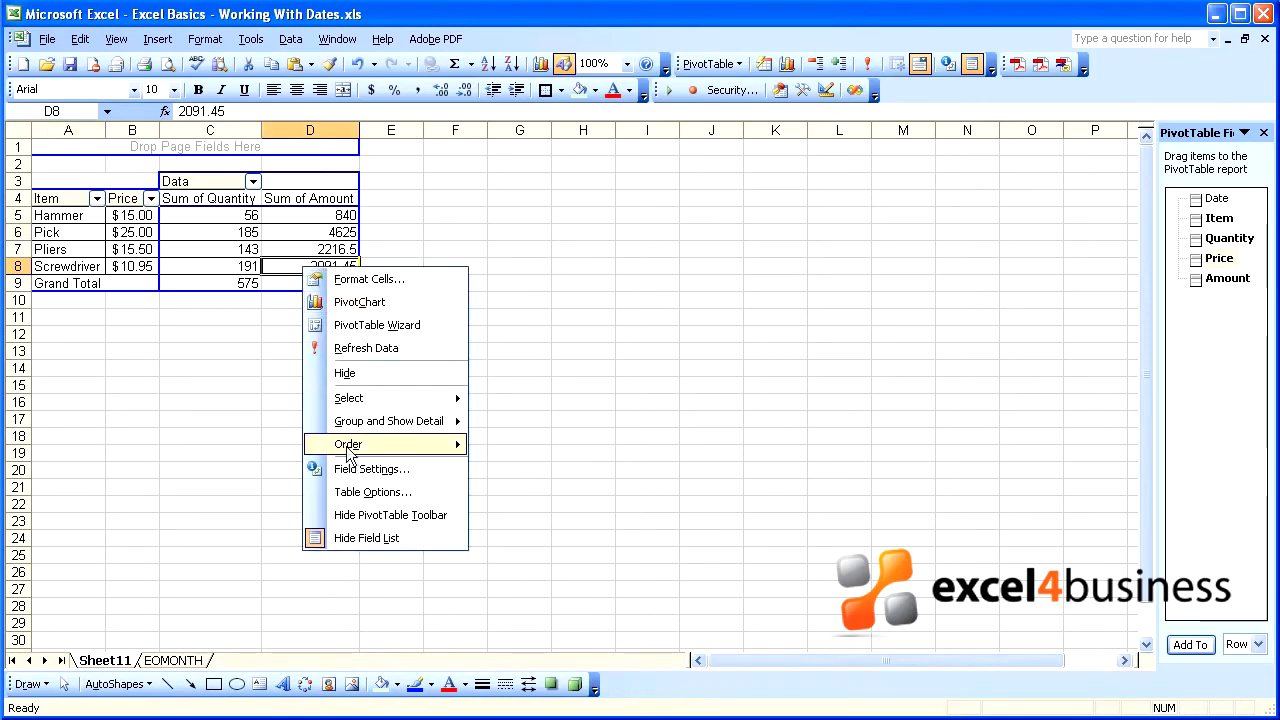
pyautogui.click(371, 469)
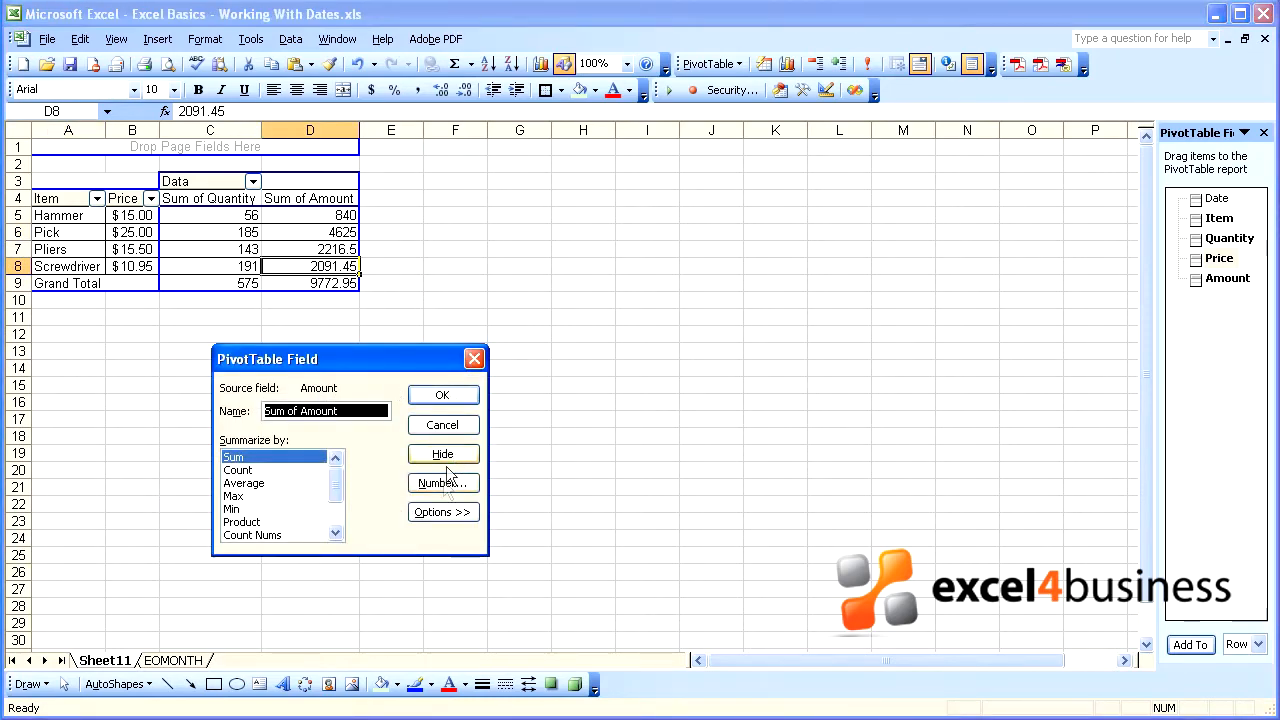
pyautogui.click(442, 483)
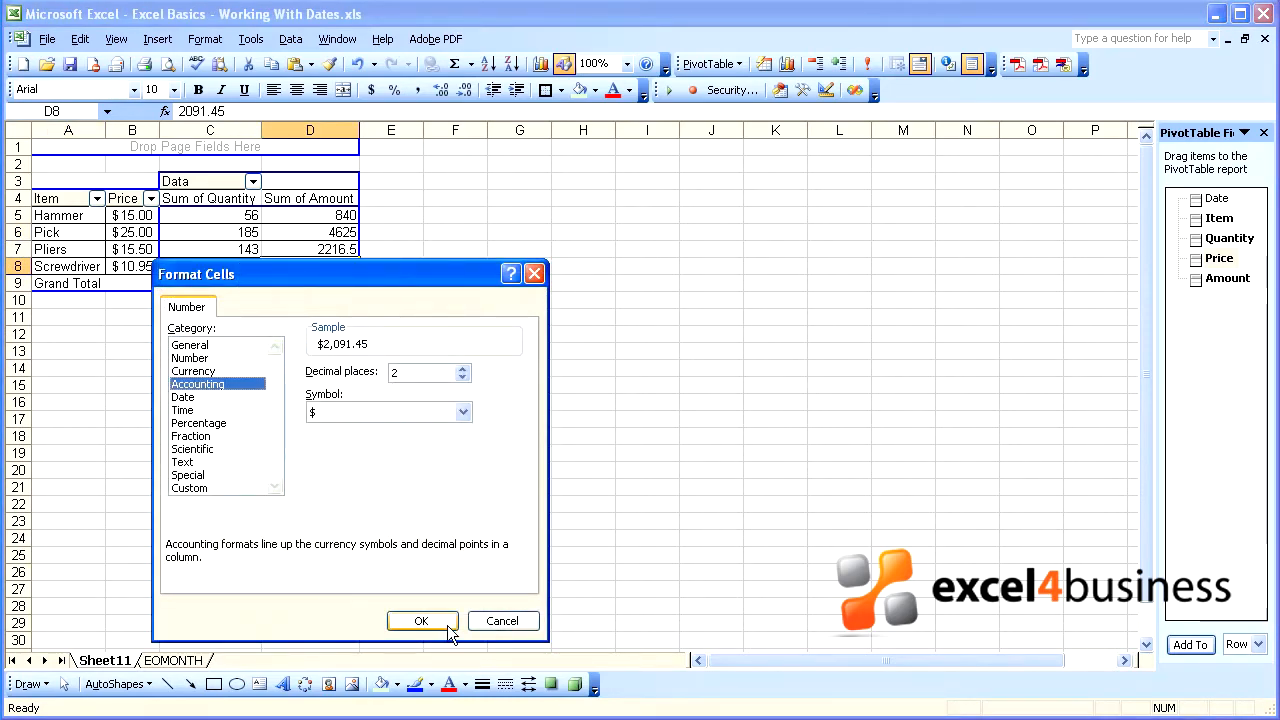
pyautogui.click(421, 621)
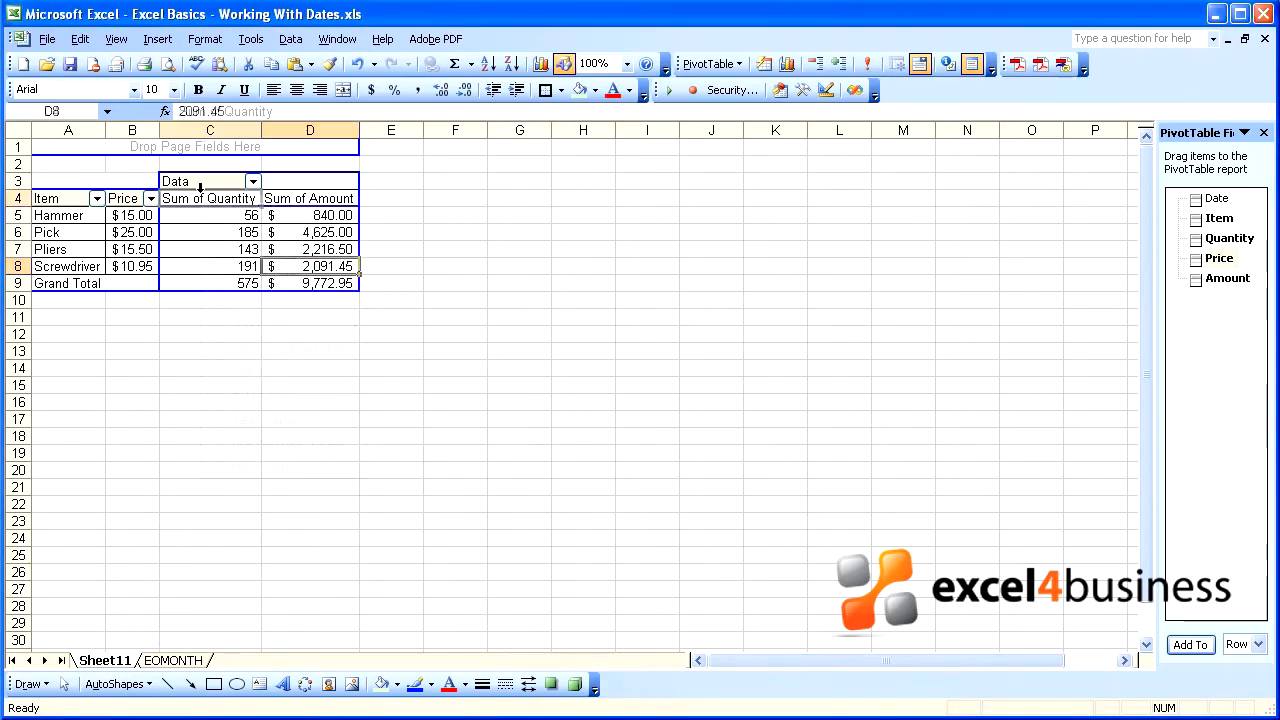
pyautogui.rightClick(209, 198)
pyautogui.write('12')
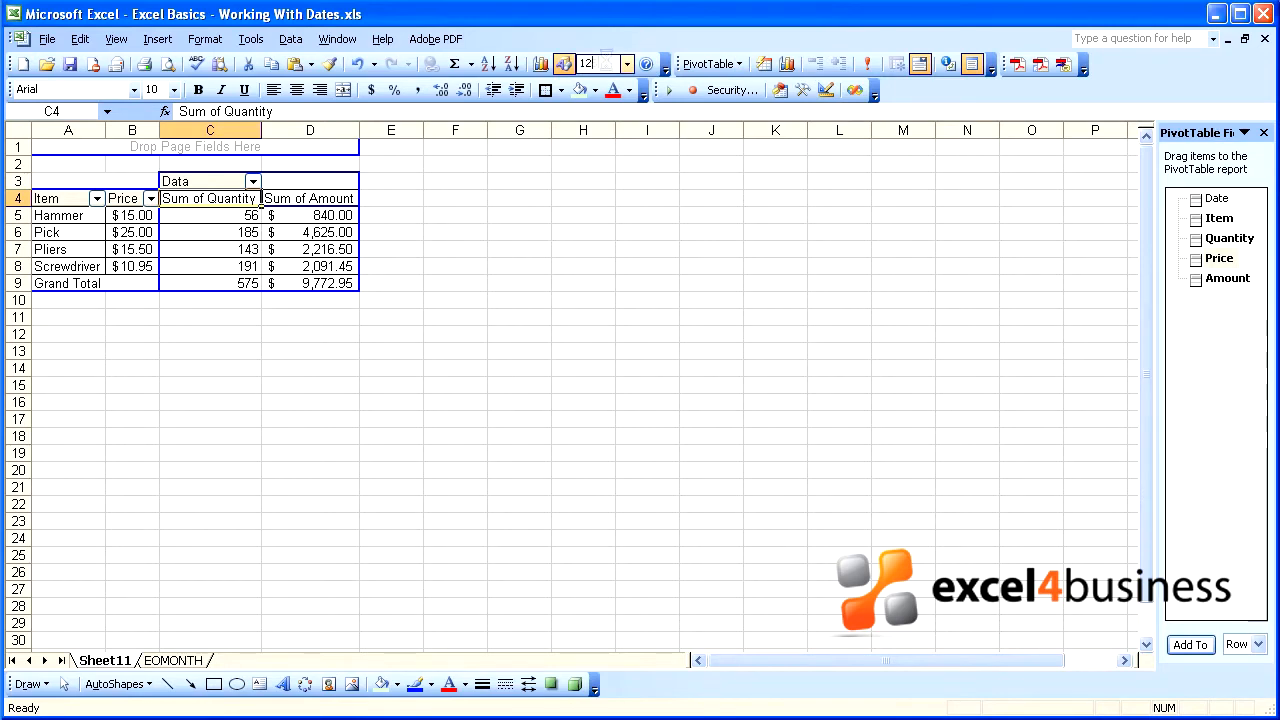
# Rename the data fields from 'Sum of Quantity' and 'Sum of Amount' to Quantity and Amount.
pyautogui.click(628, 63)
pyautogui.write('5%')
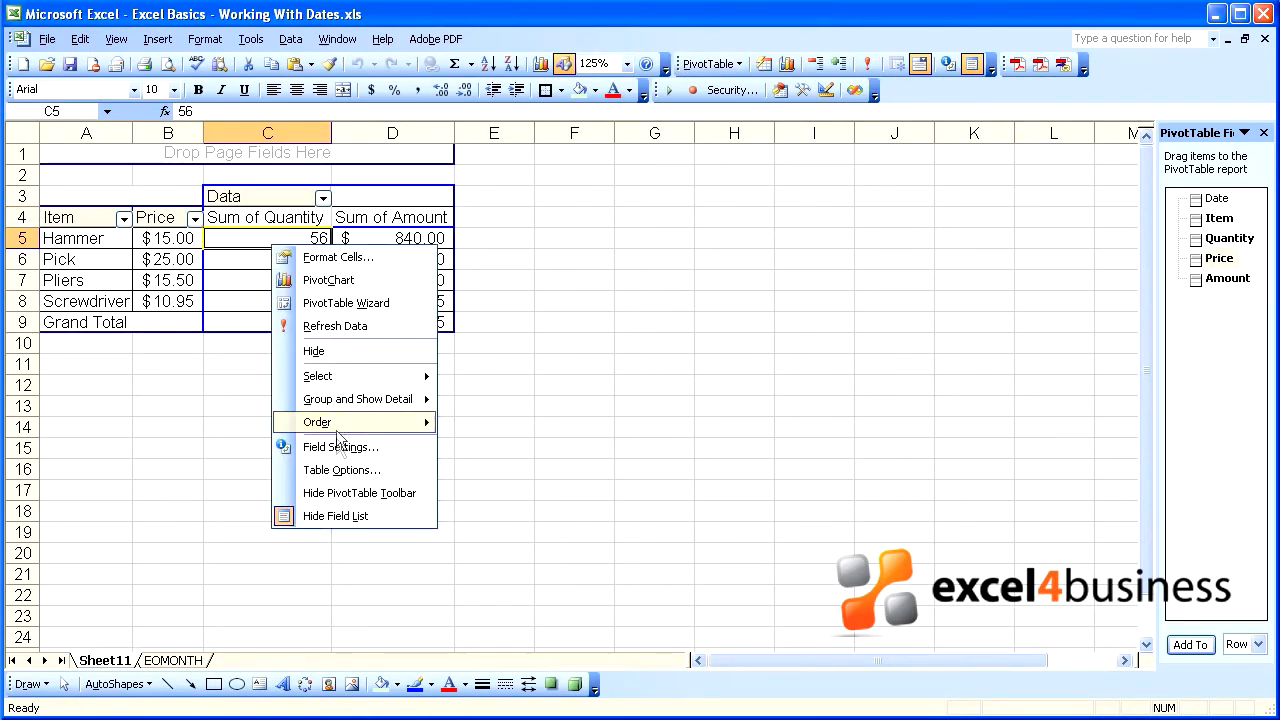
pyautogui.click(340, 447)
pyautogui.write('Quantity')
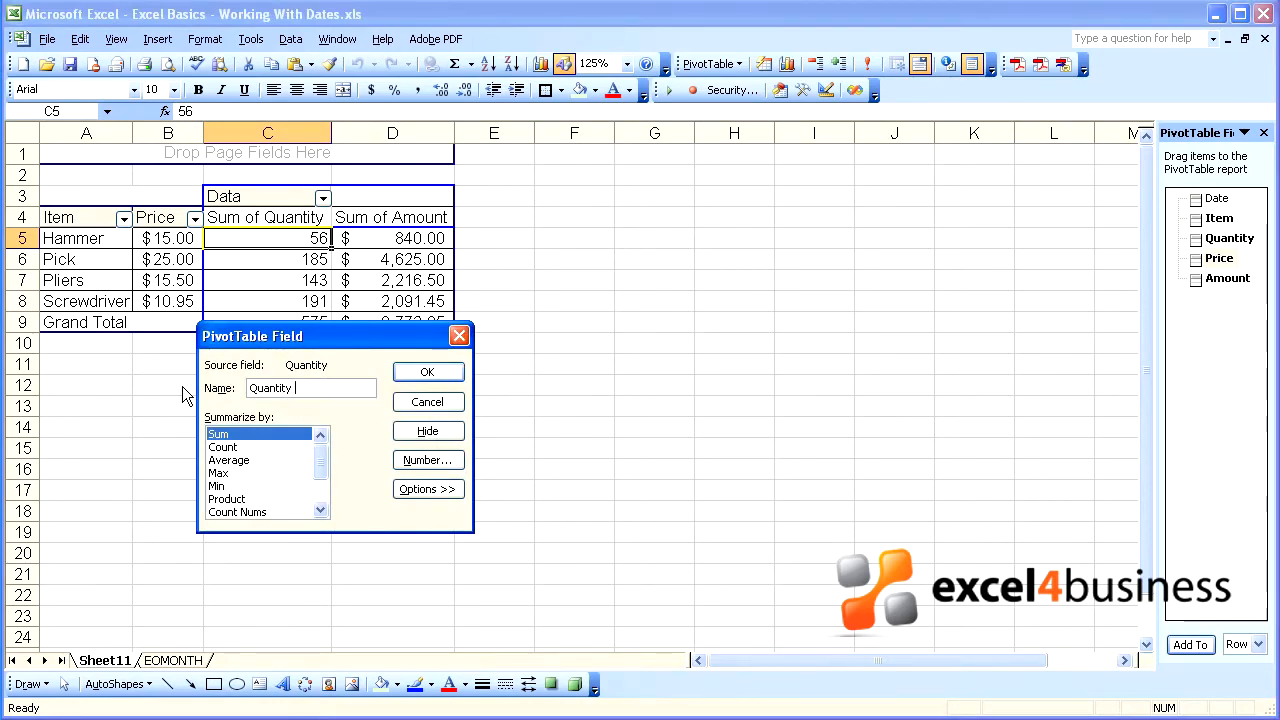
pyautogui.rightClick(333, 217)
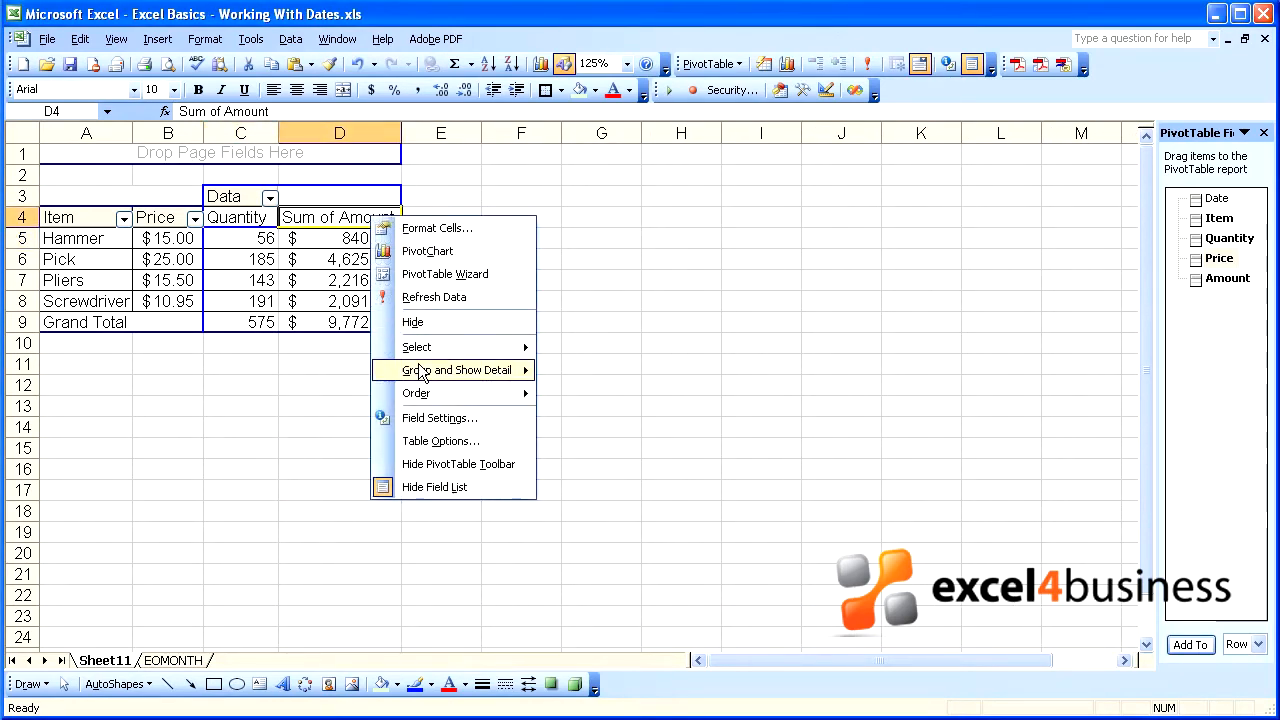
pyautogui.click(439, 418)
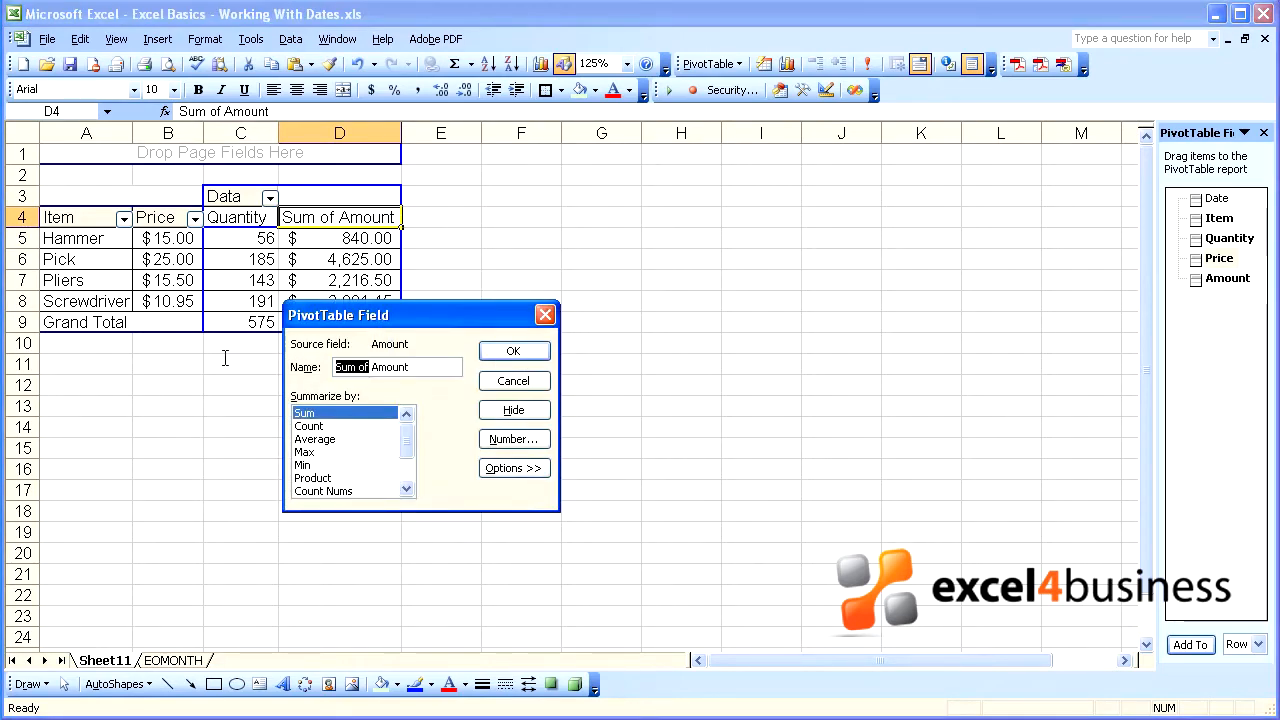
pyautogui.click(513, 350)
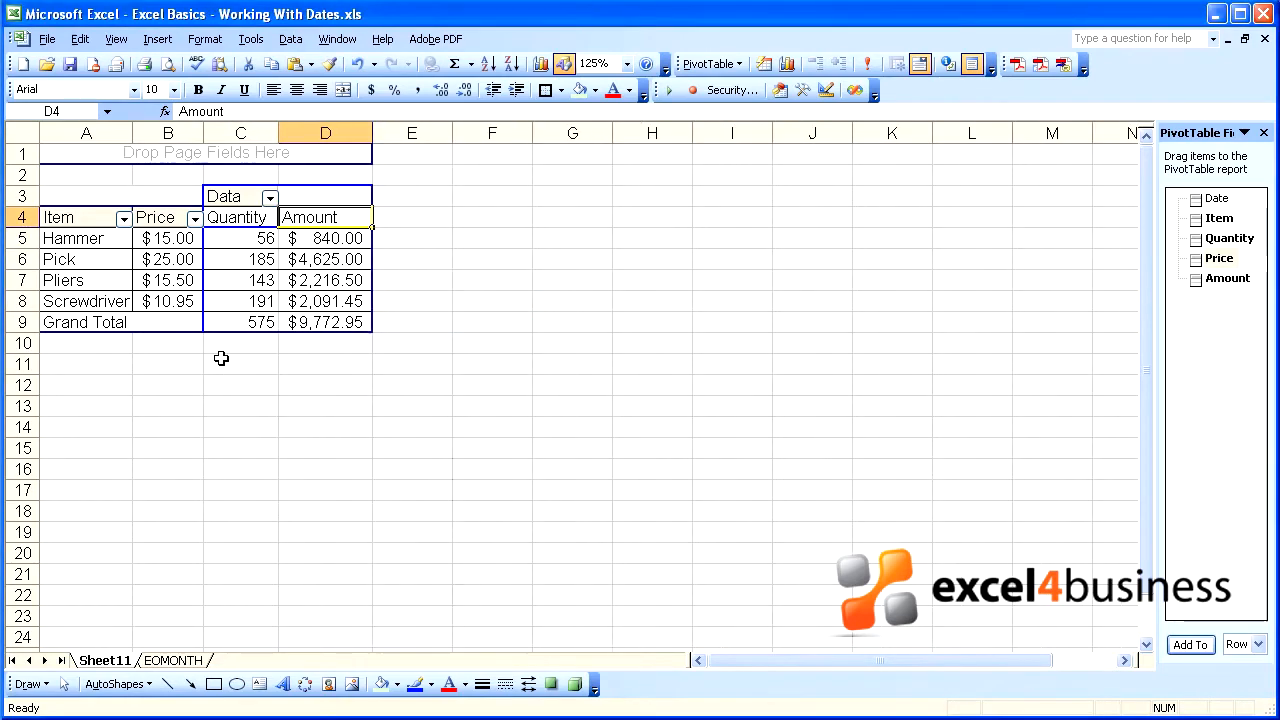
pyautogui.click(325, 259)
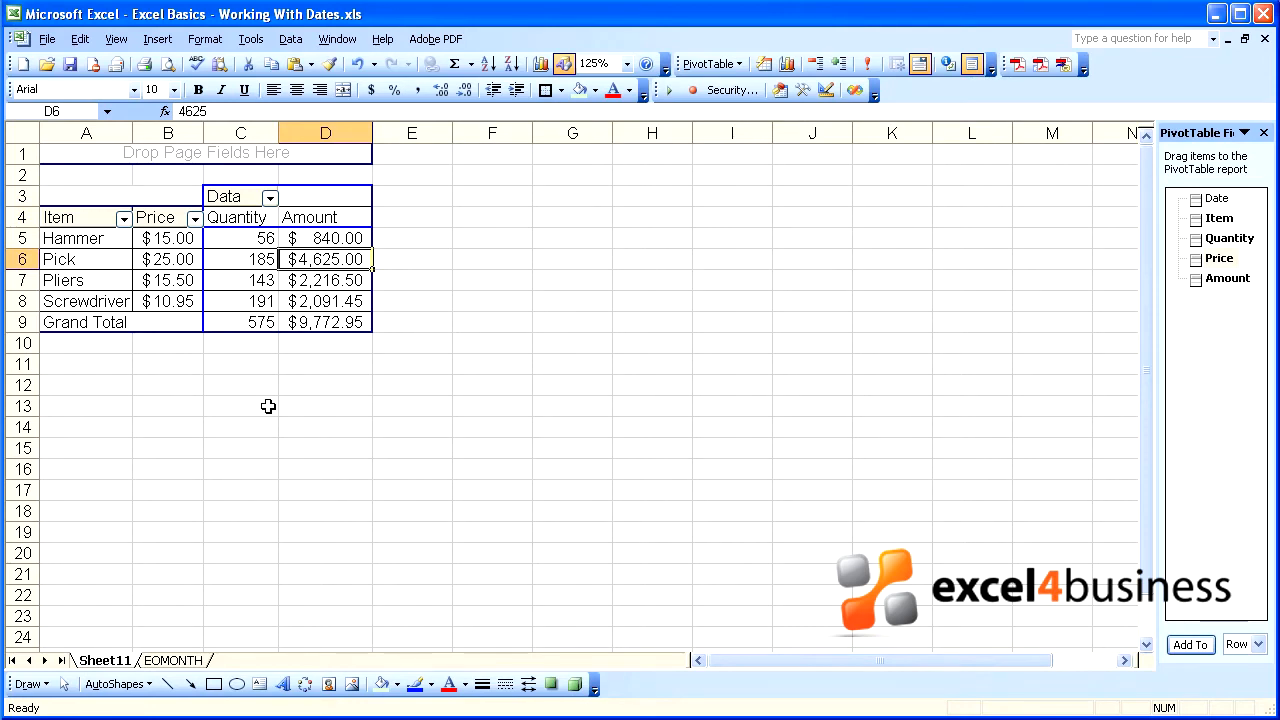
pyautogui.moveTo(863, 321)
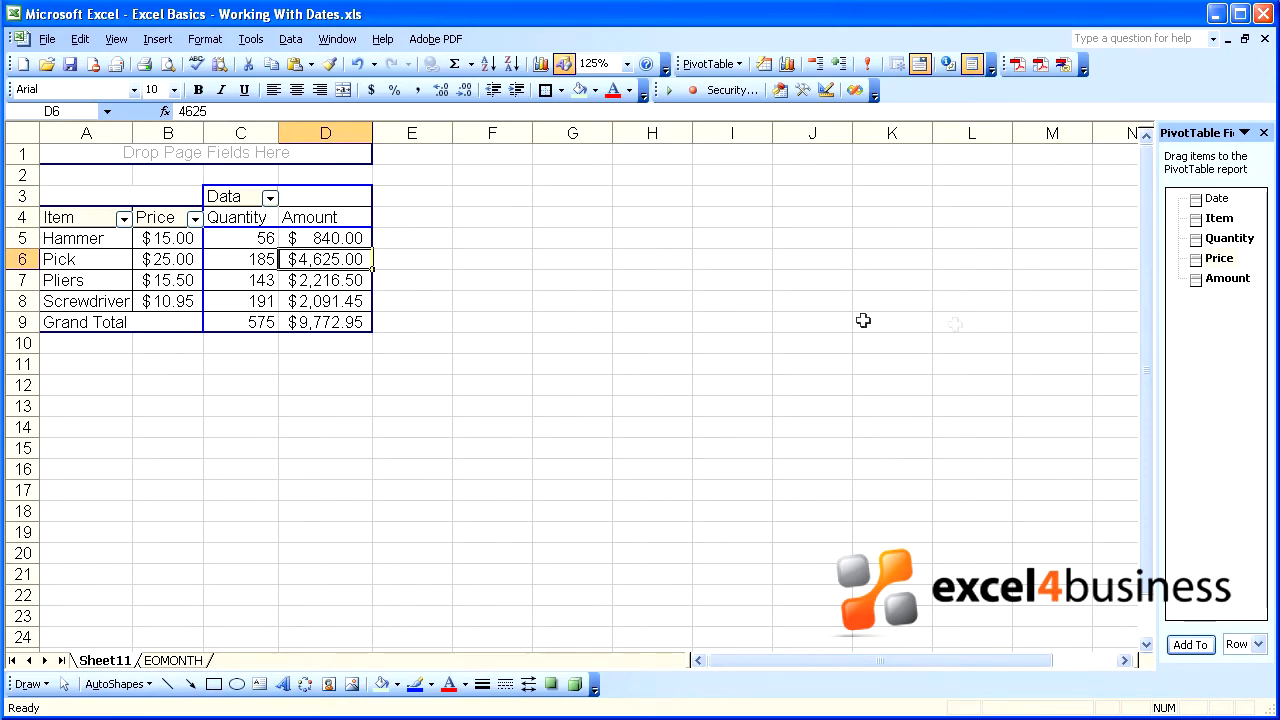
pyautogui.moveTo(346, 273)
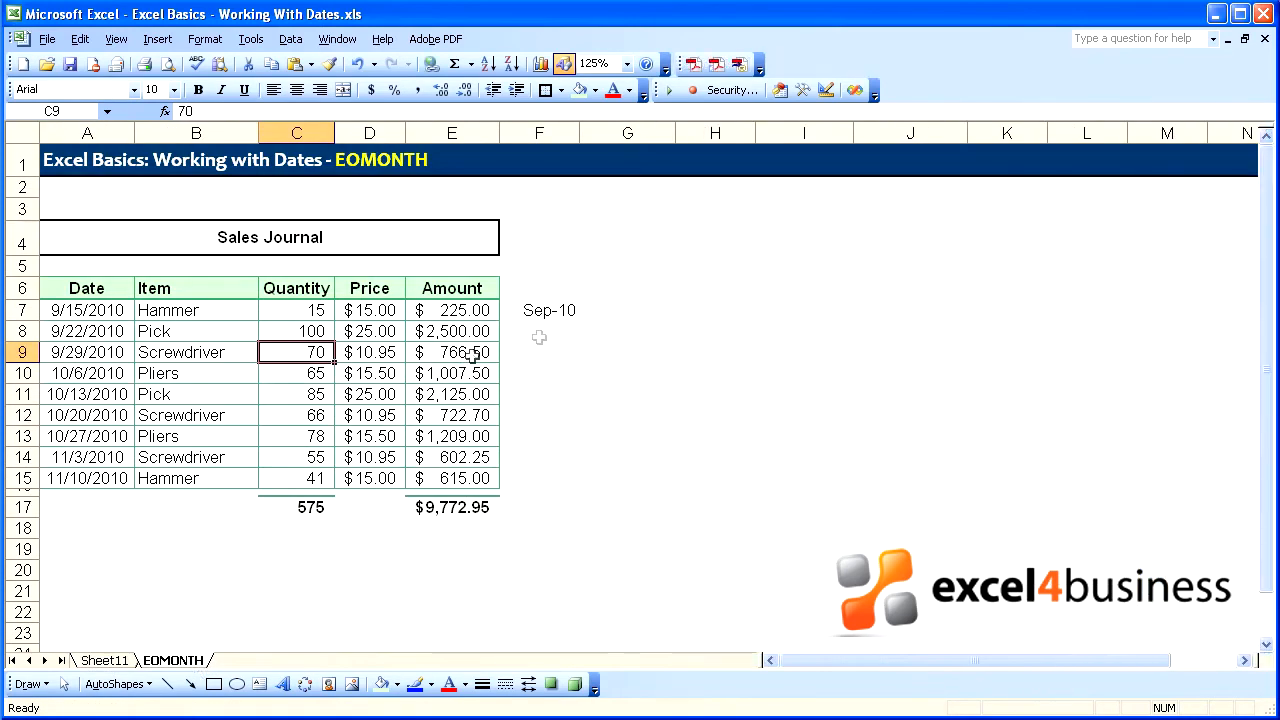
# Fill the EOMONTH formula from F7 down to F15 and head column F as Period.
pyautogui.click(538, 310)
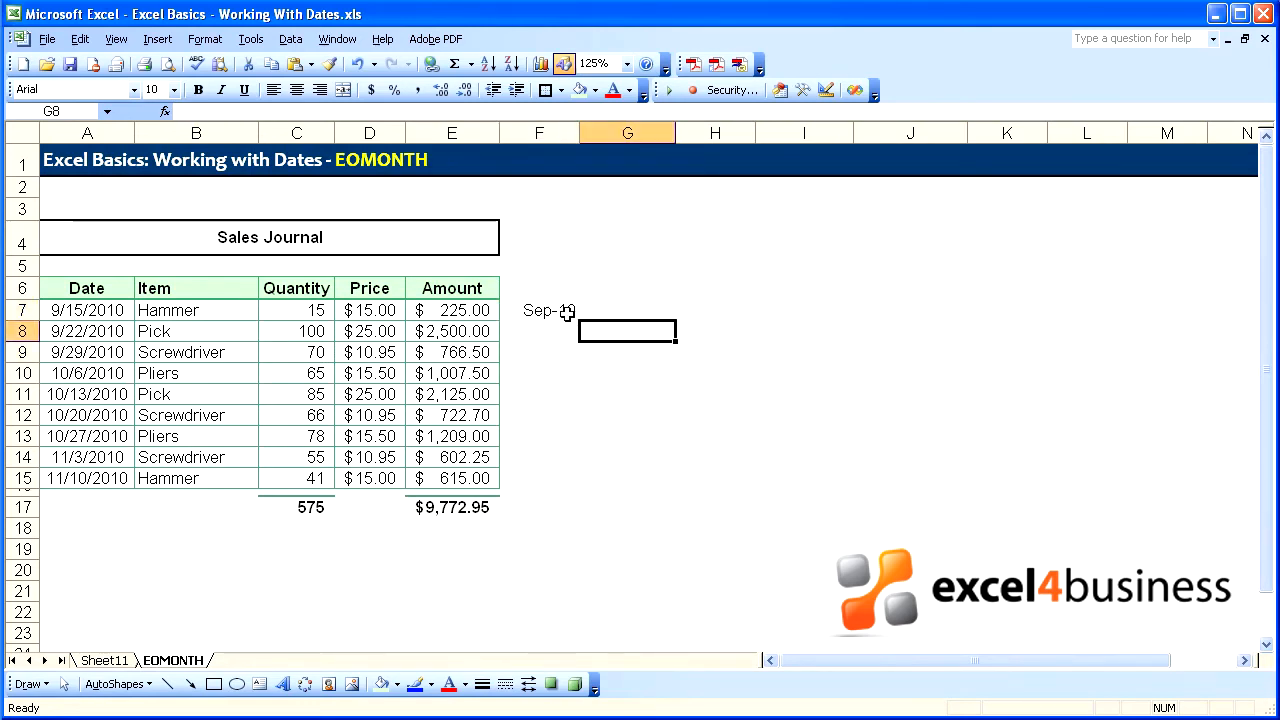
pyautogui.moveTo(565, 318); pyautogui.dragTo(565, 485)
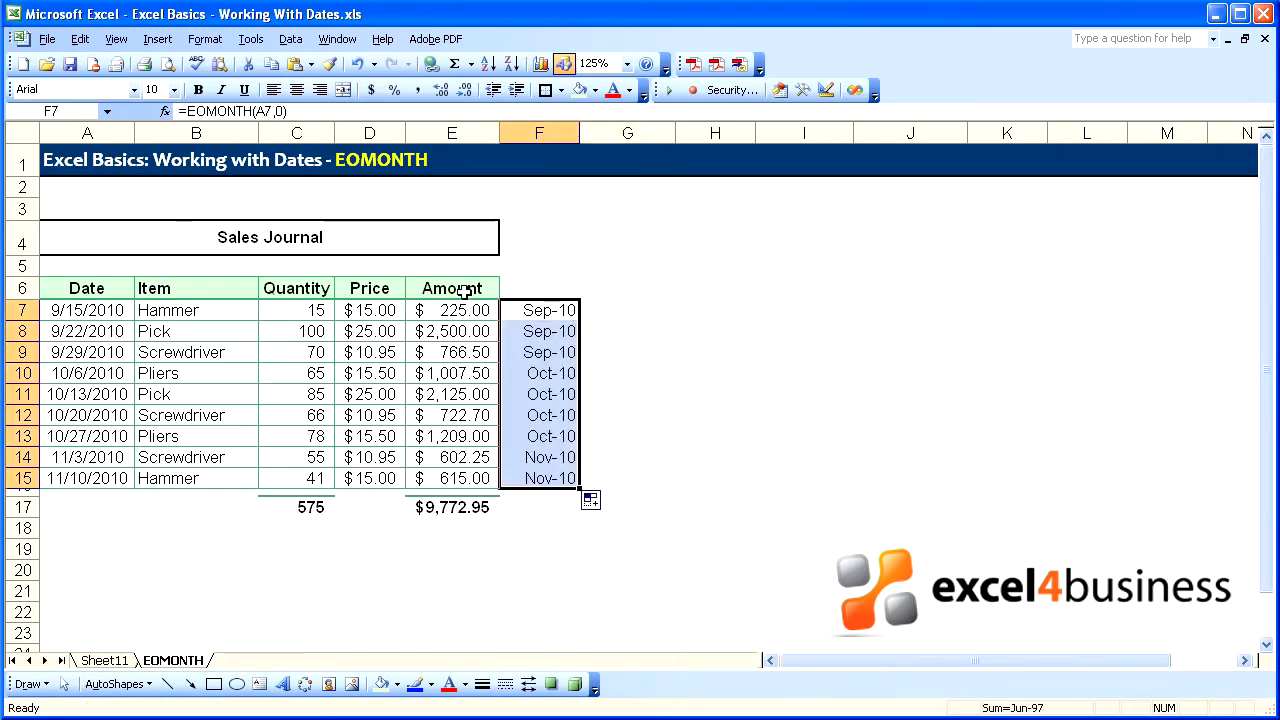
pyautogui.click(451, 288)
pyautogui.write('Period')
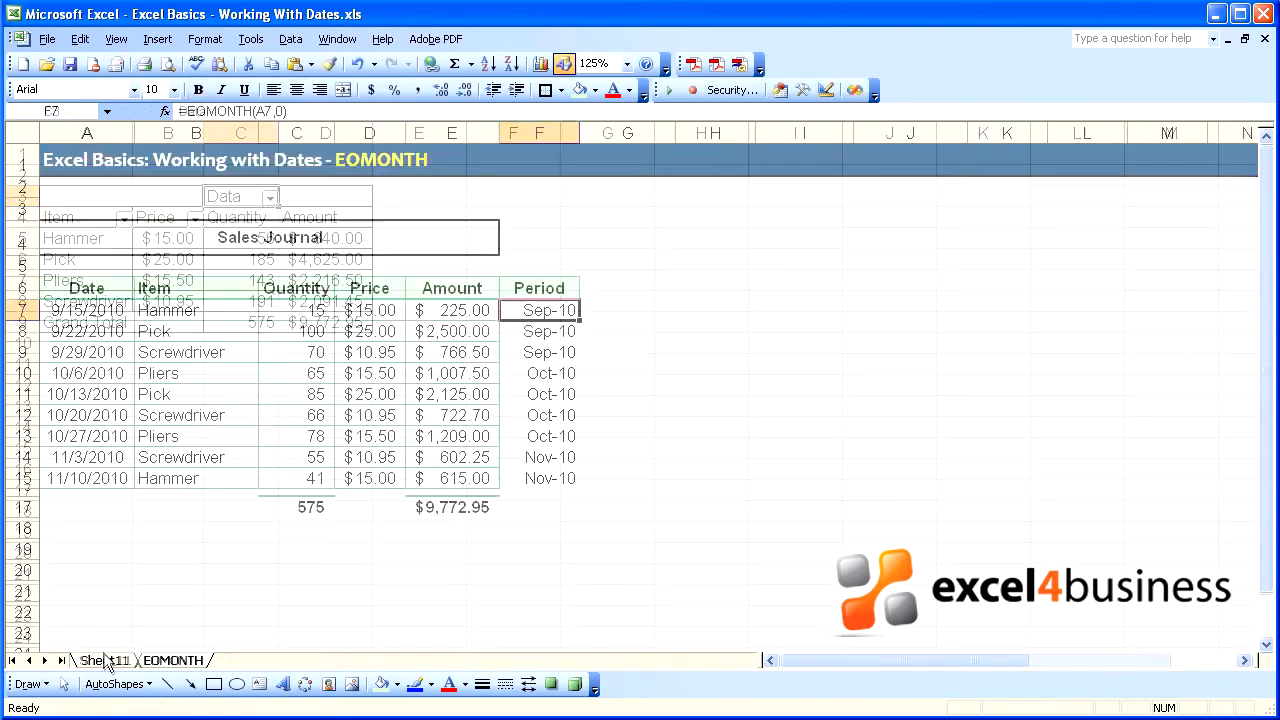
# Reset the pivot's source range to EOMONTH!$A$6:$F$15 via the PivotTable Wizard.
pyautogui.rightClick(325, 238)
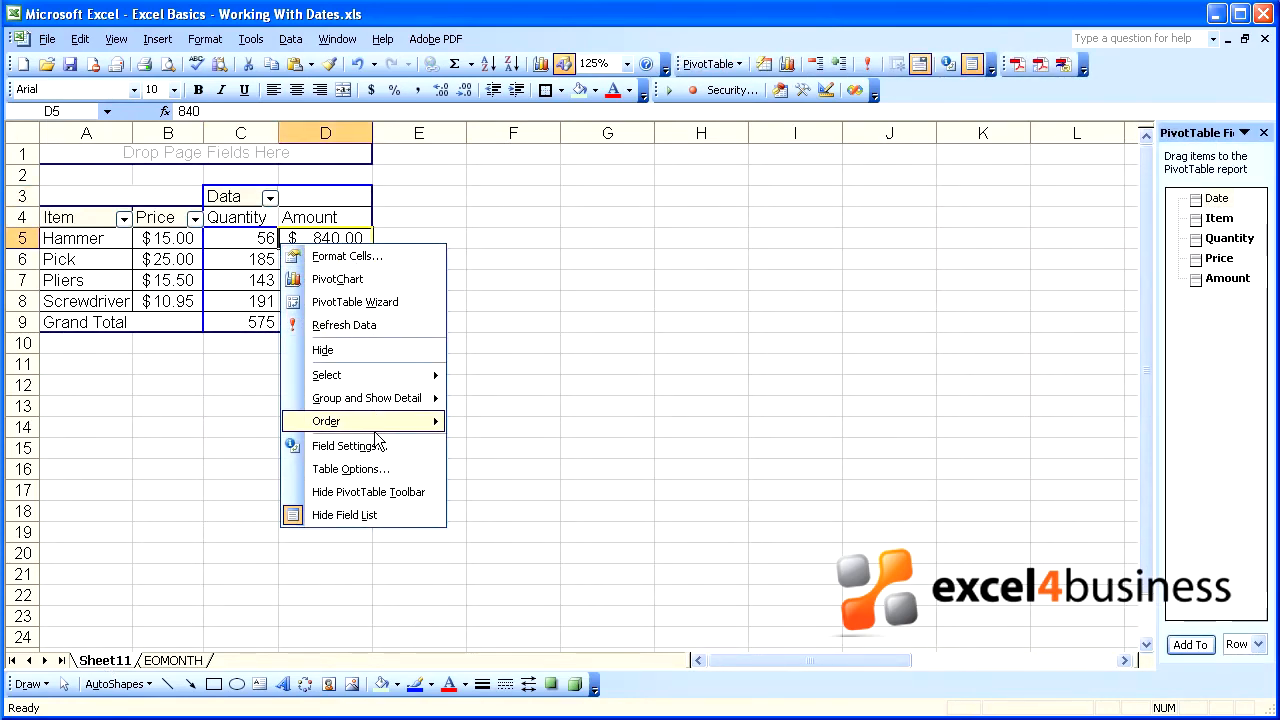
pyautogui.moveTo(376, 302)
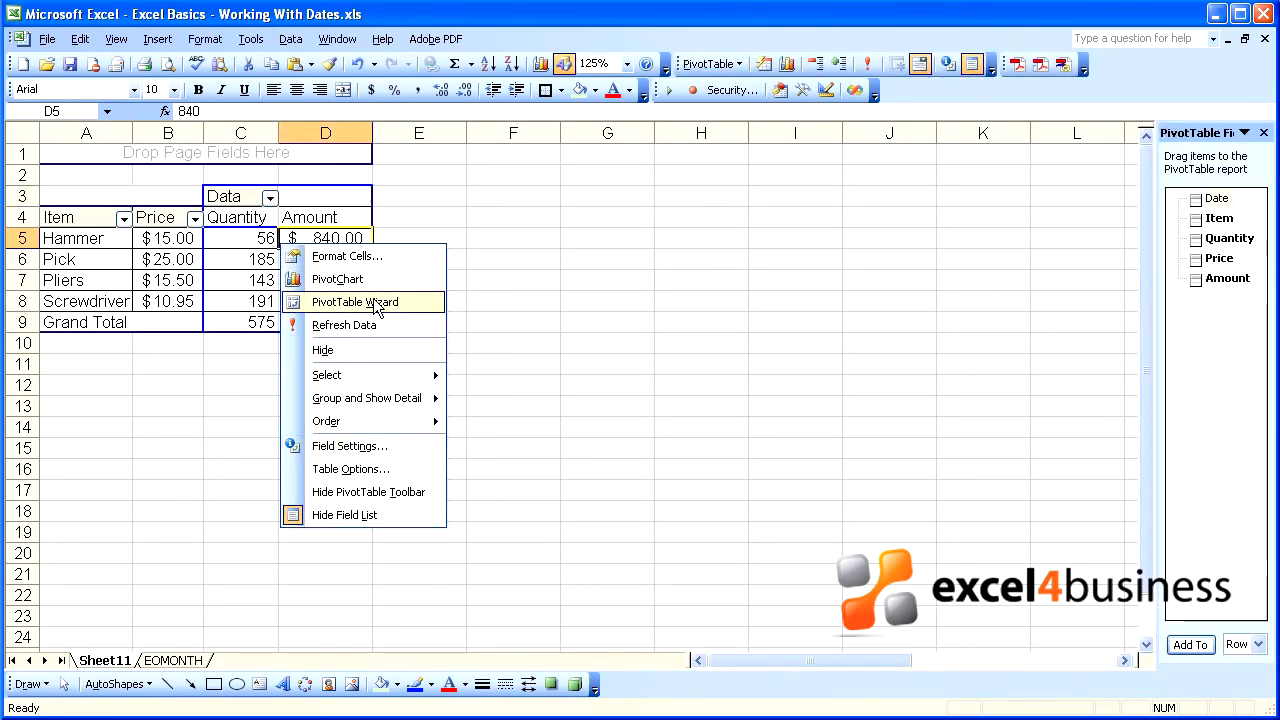
pyautogui.click(355, 301)
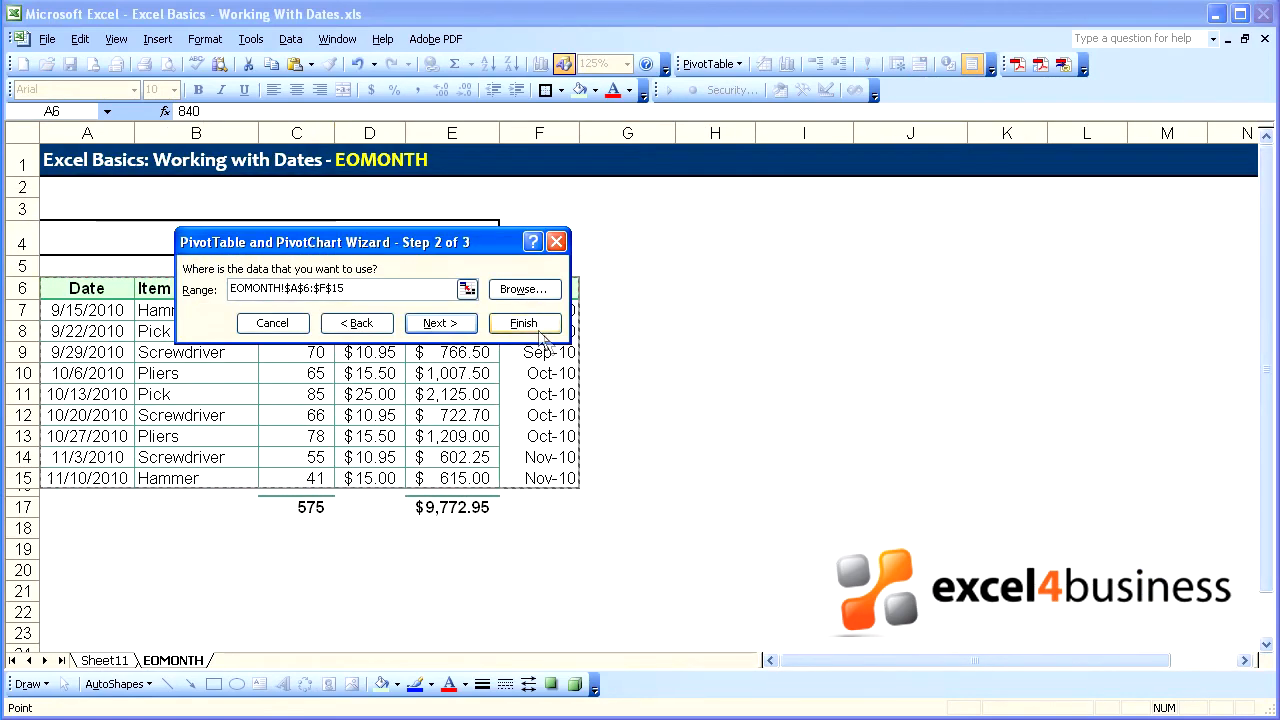
pyautogui.click(523, 322)
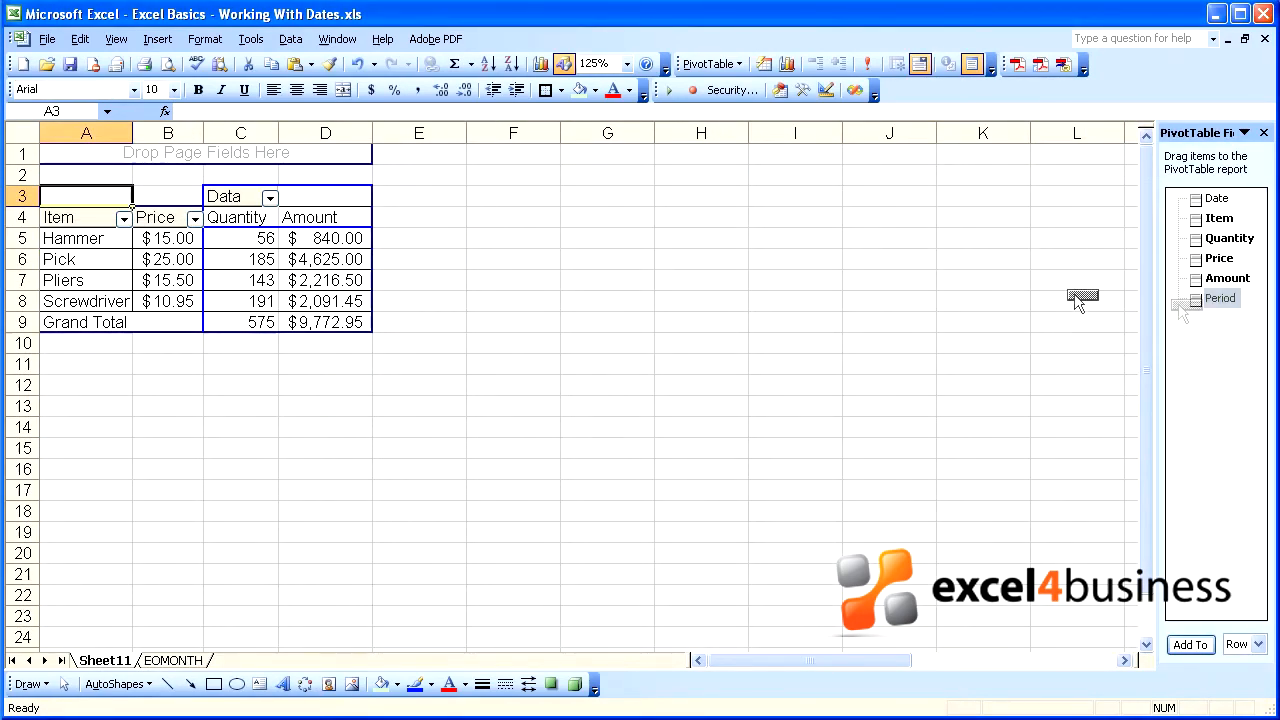